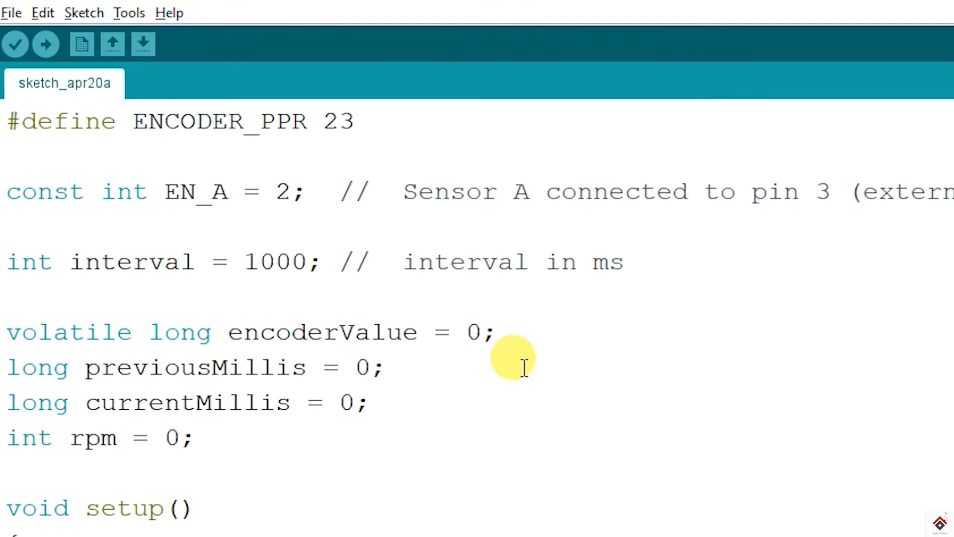
Highlight ENCODER_PPR and the EN_A pin declaration, then EN_A in the attachInterrupt call
double_click(219, 121)
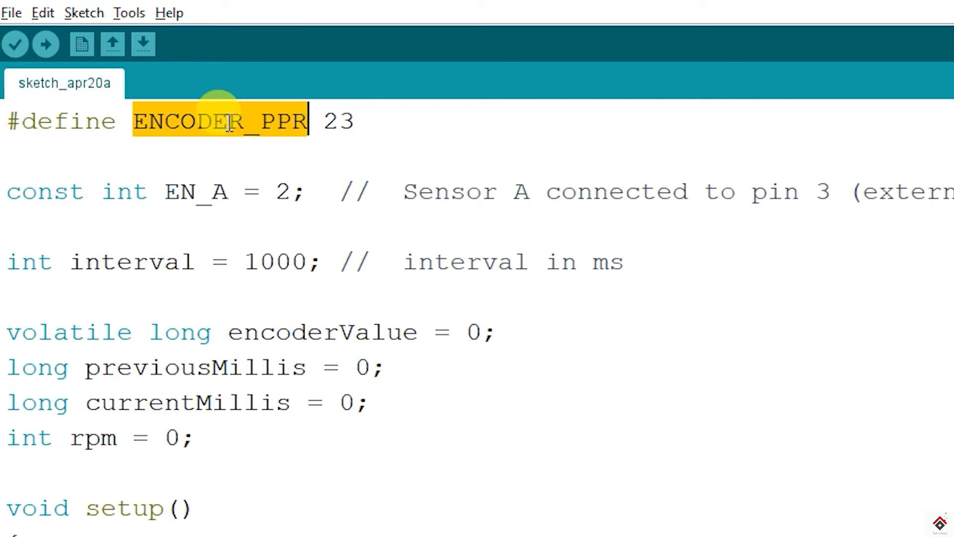
double_click(338, 122)
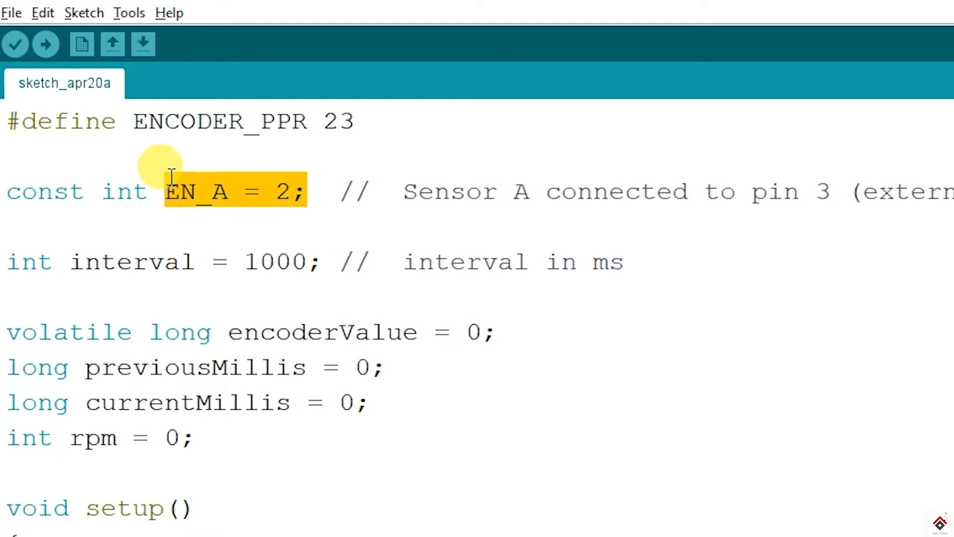
double_click(132, 261)
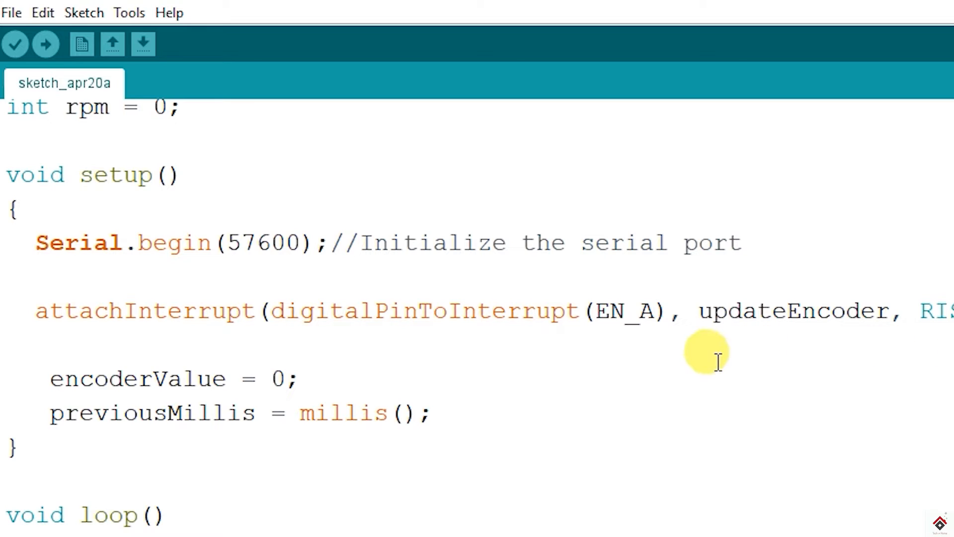
mouse_move(687, 353)
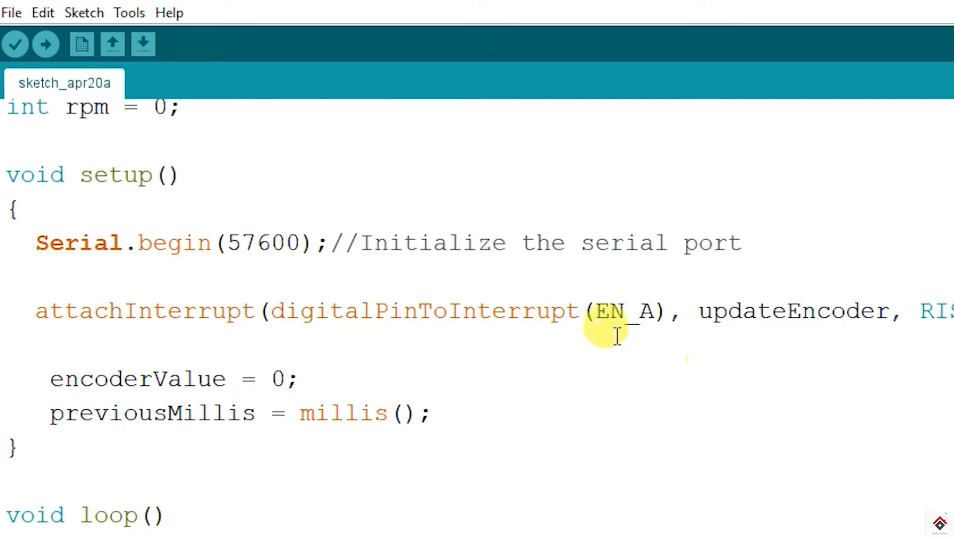
double_click(619, 310)
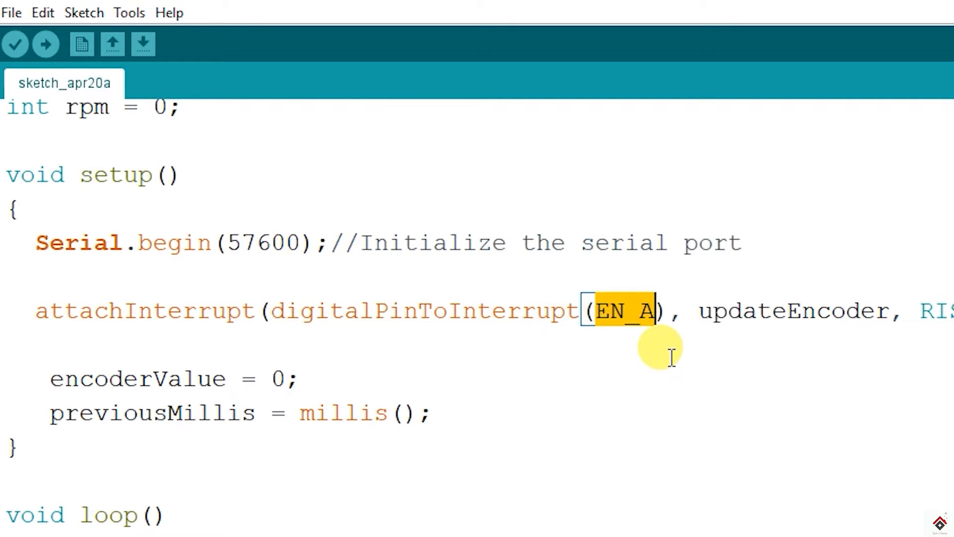
double_click(794, 310)
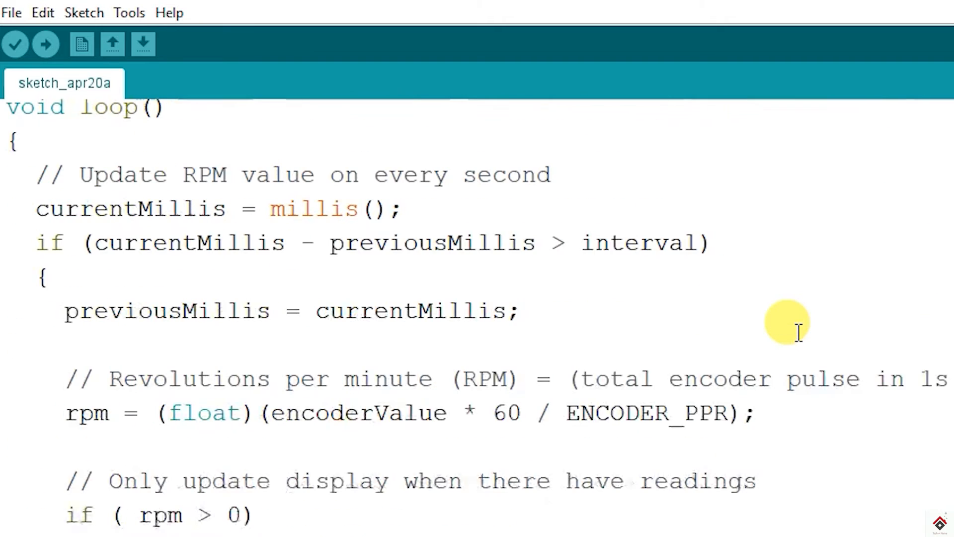
Highlight the encoderValue increment in the interrupt routine and the interval in the timing check
scroll("down", 3)
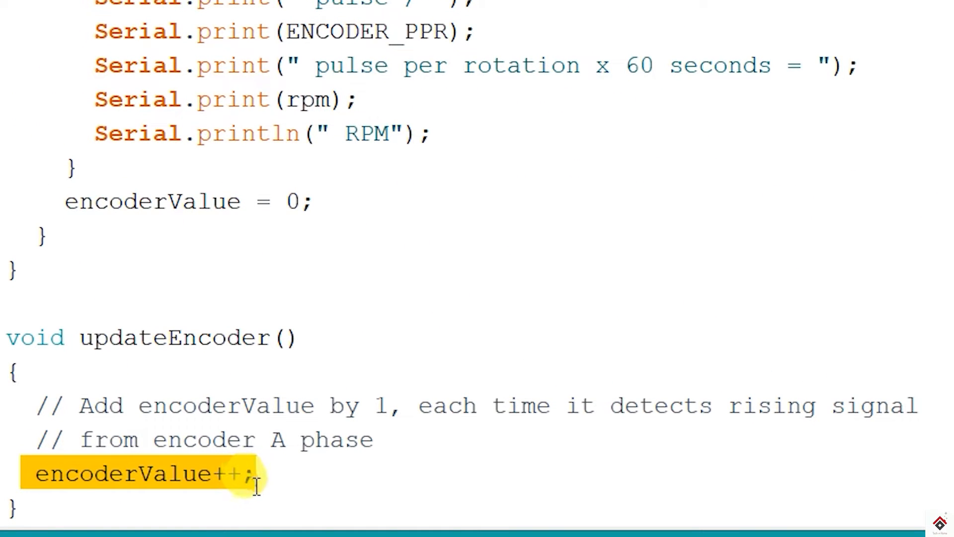
left_click(274, 475)
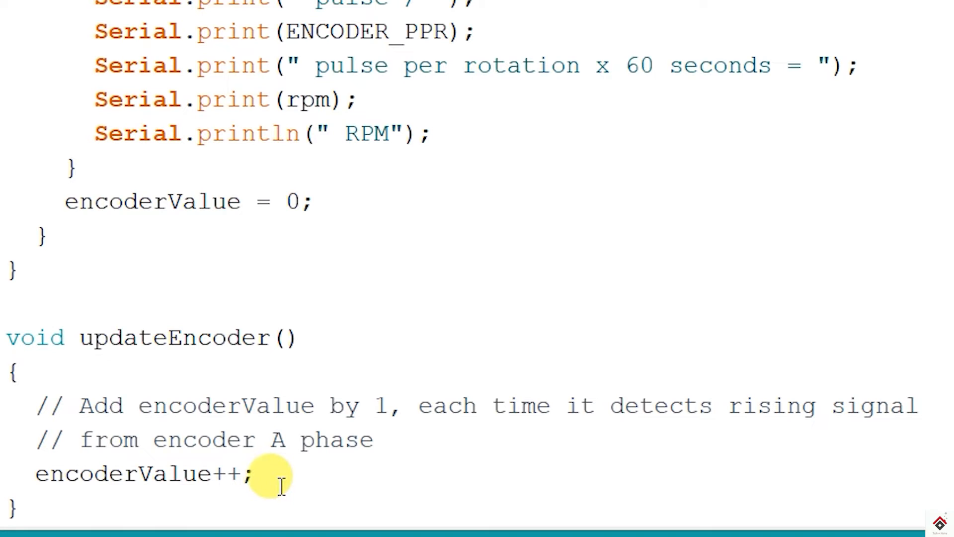
double_click(122, 473)
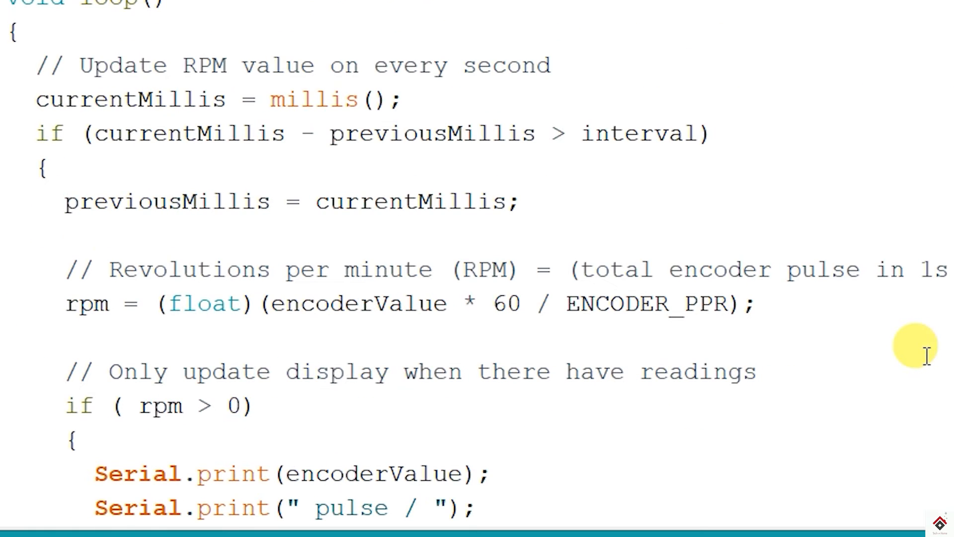
mouse_move(511, 106)
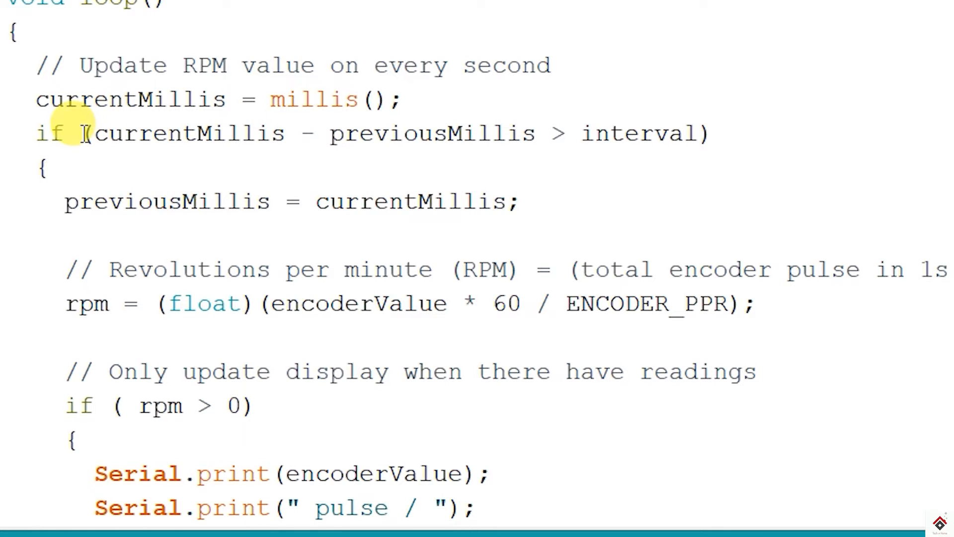
mouse_move(700, 207)
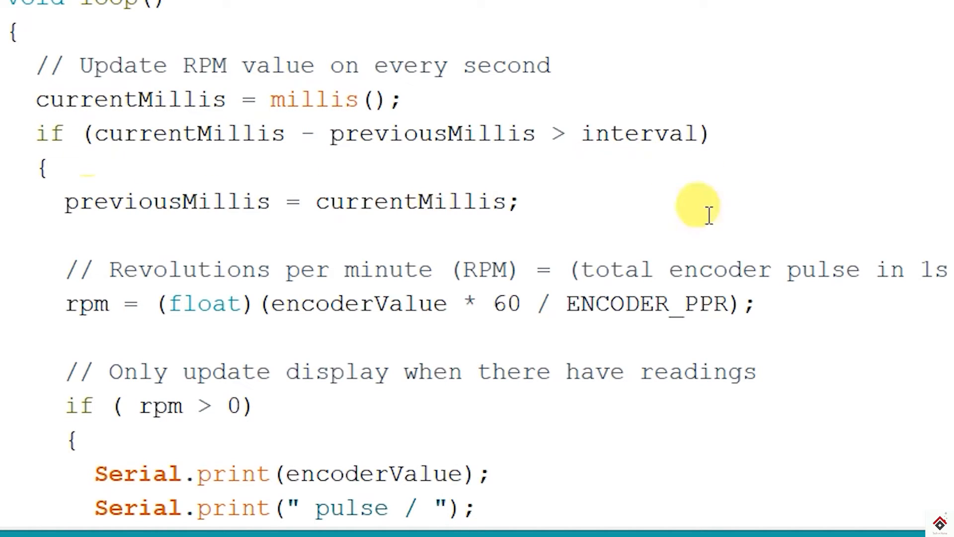
mouse_move(690, 198)
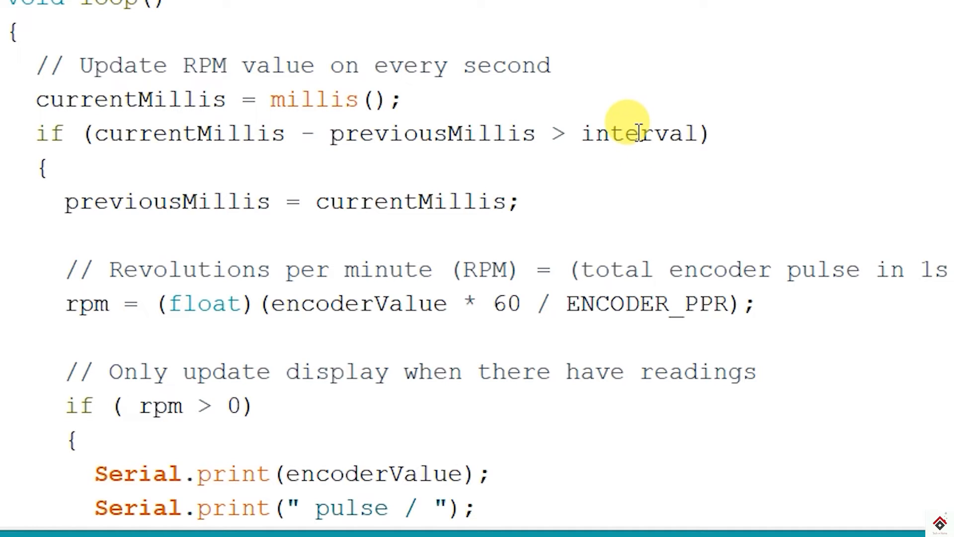
double_click(639, 132)
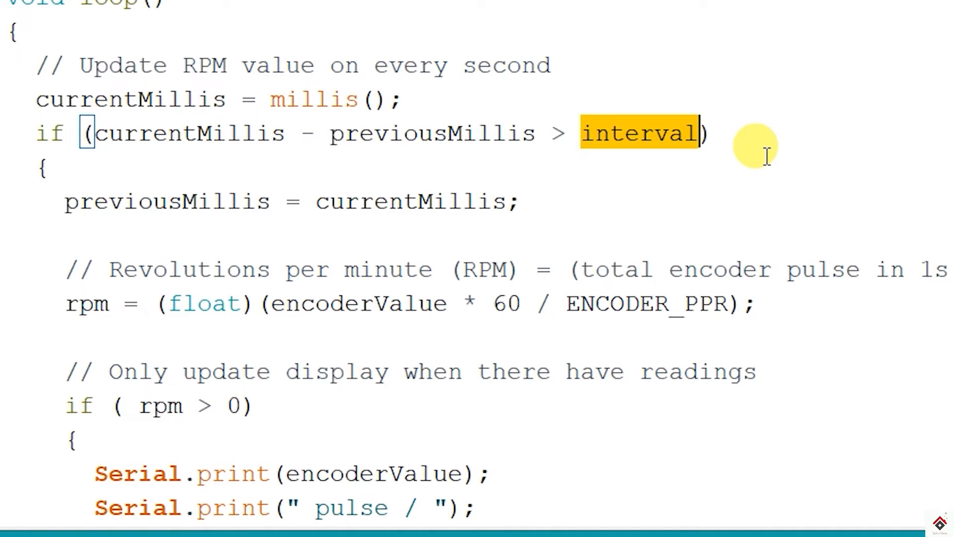
Highlight encoderValue, ENCODER_PPR and rpm in the RPM calculation line
scroll("down", 3)
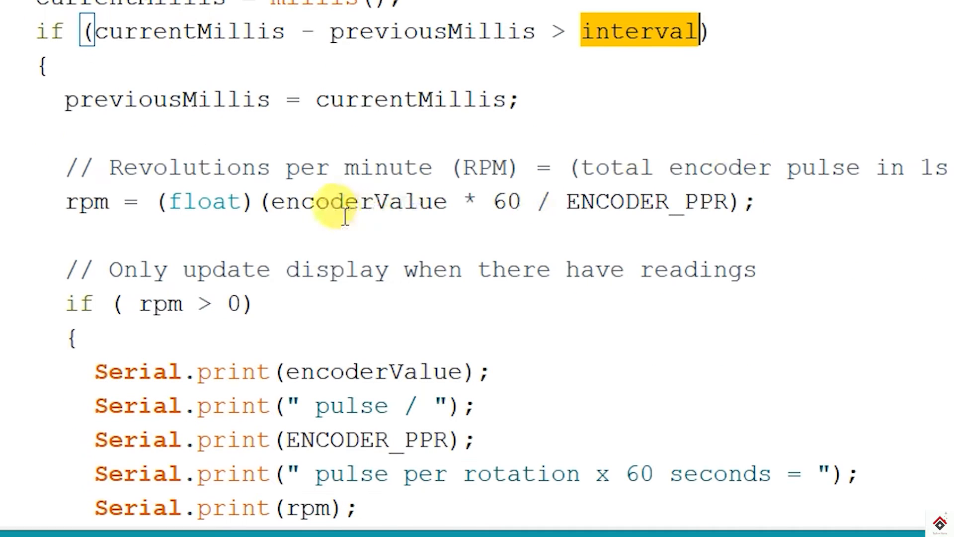
double_click(358, 202)
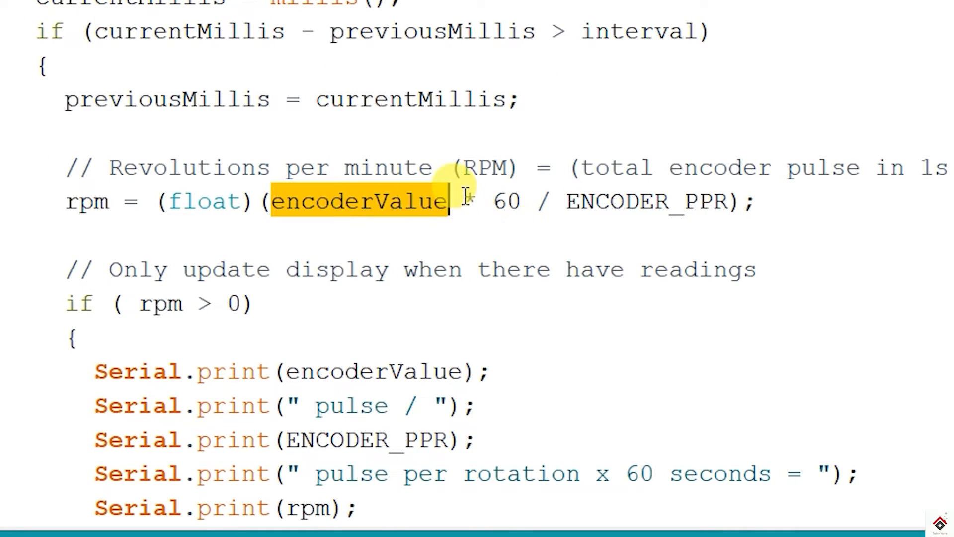
double_click(645, 202)
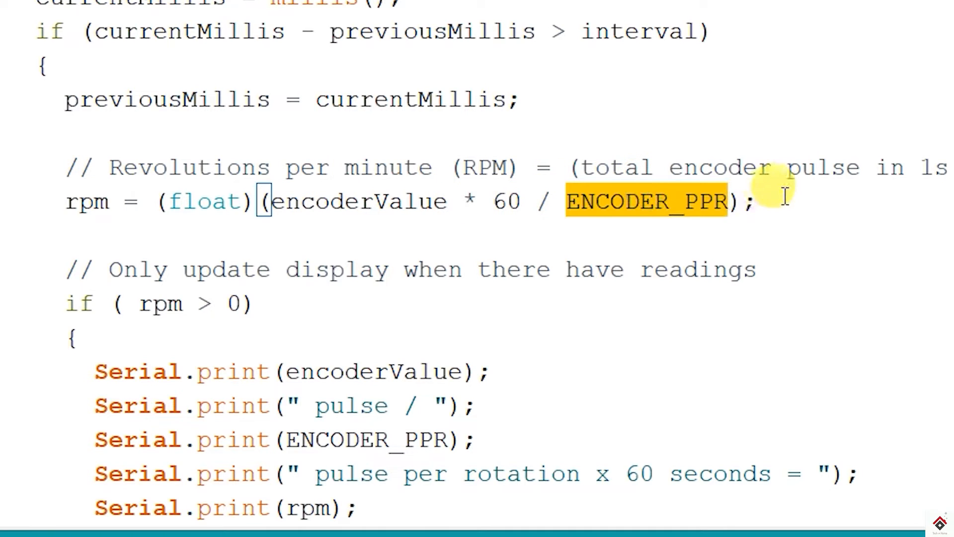
left_click(785, 201)
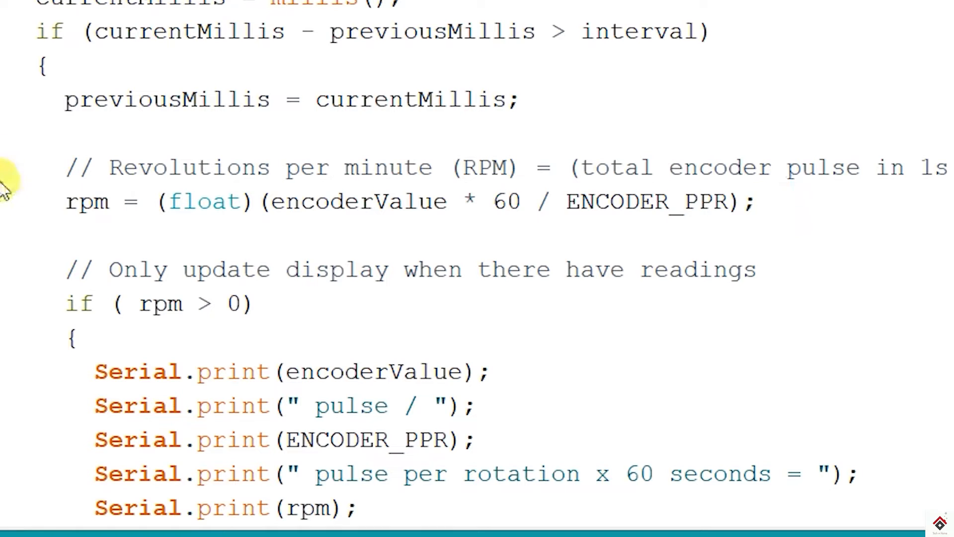
double_click(88, 201)
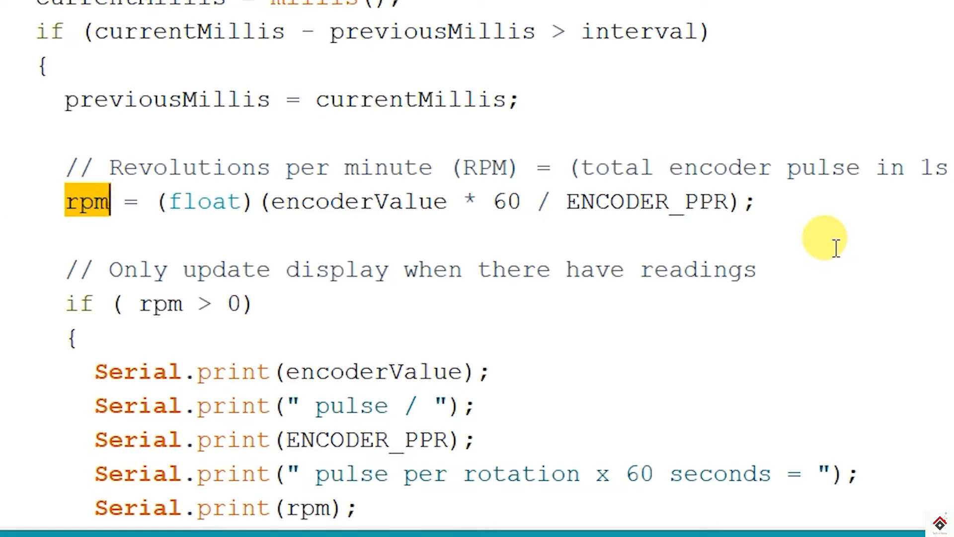
Reach the end of loop, then bring up the Tools menu to check the target board
scroll("down", 3)
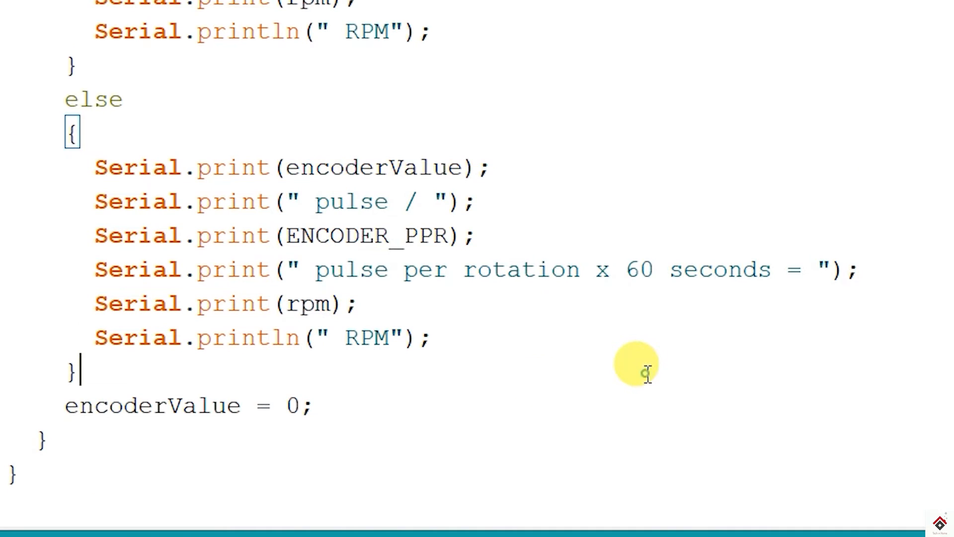
double_click(151, 405)
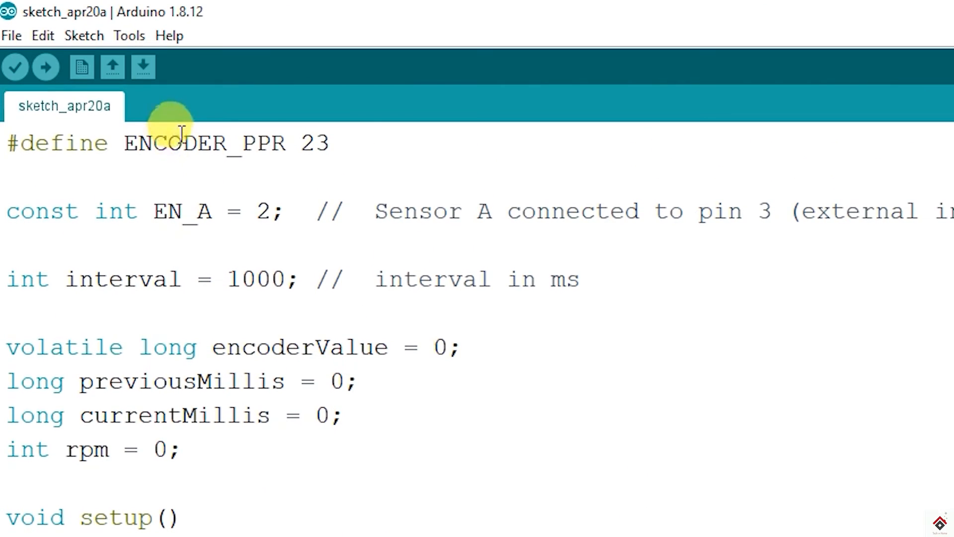
left_click(128, 36)
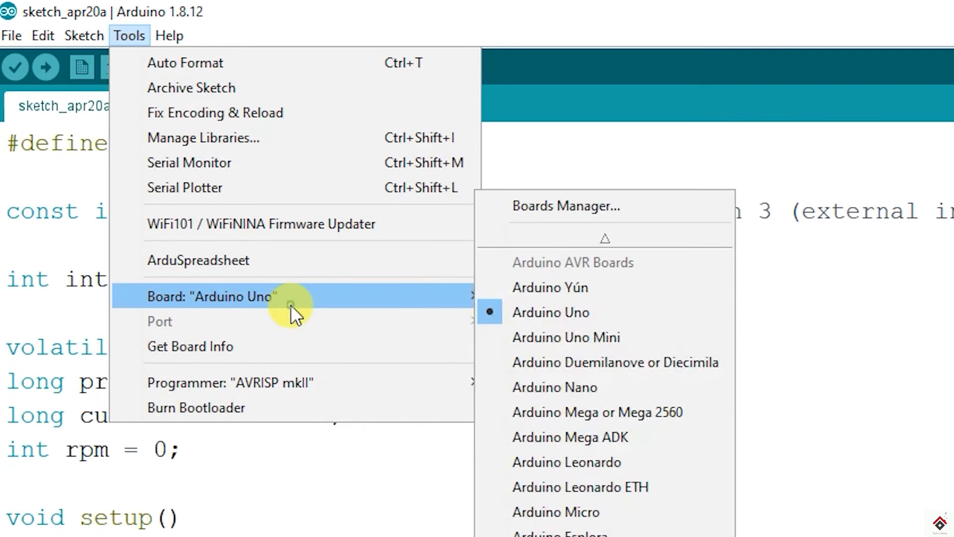